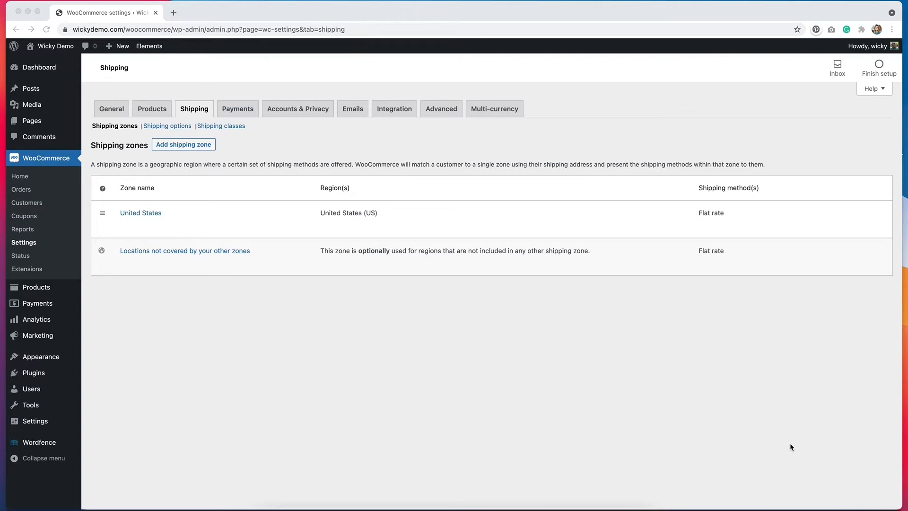
mouse_move(333, 306)
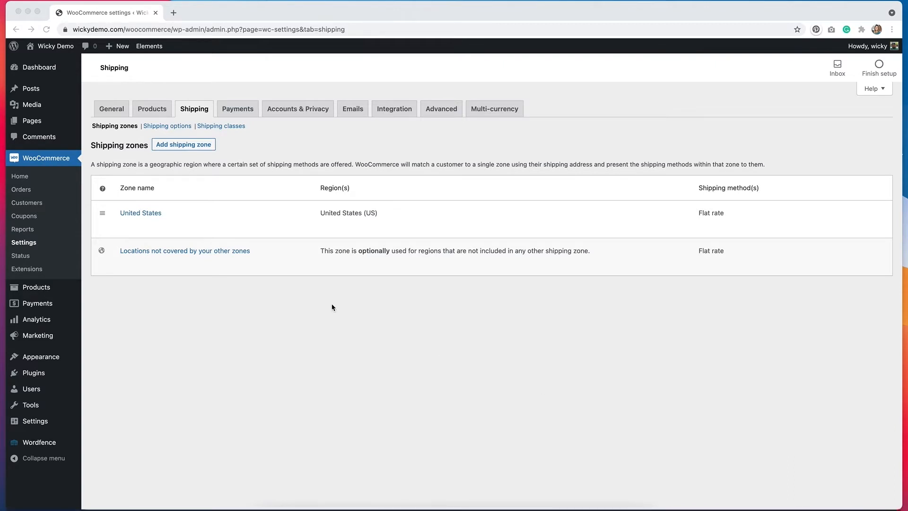
mouse_move(462, 236)
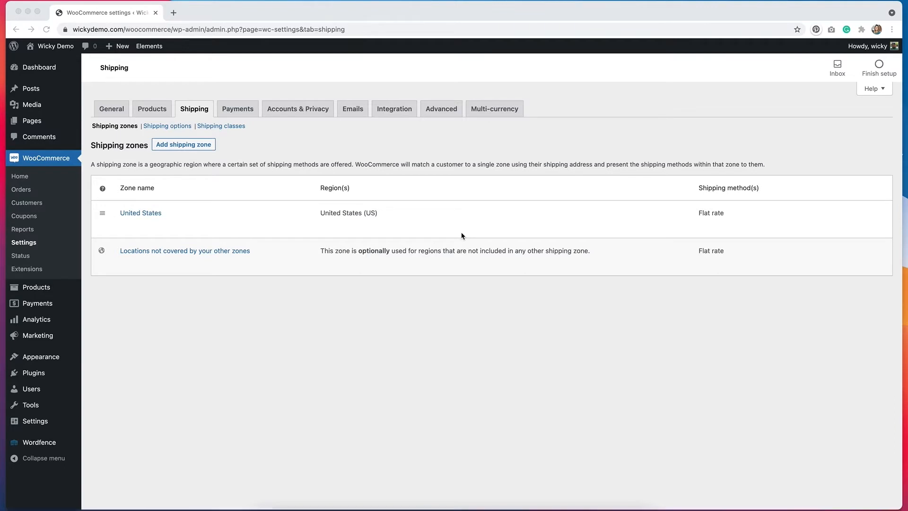
mouse_move(199, 274)
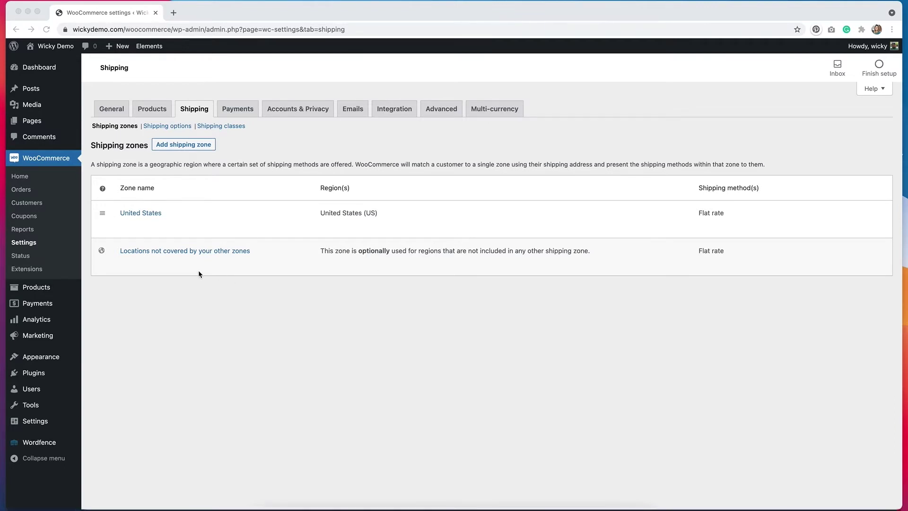
mouse_move(304, 346)
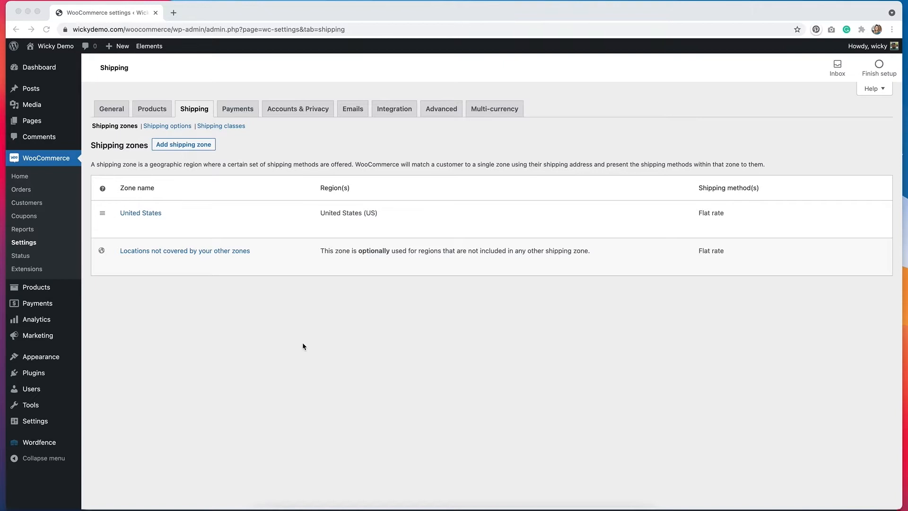
mouse_move(140, 212)
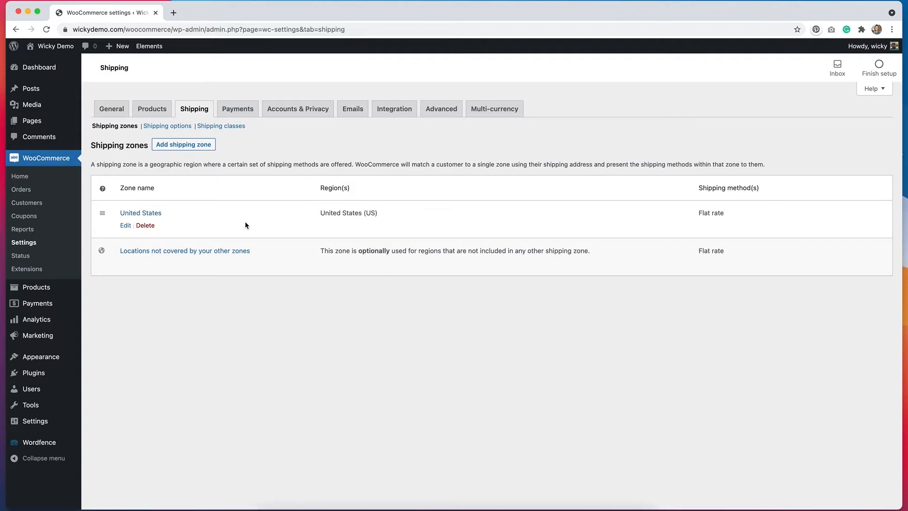
mouse_move(125, 227)
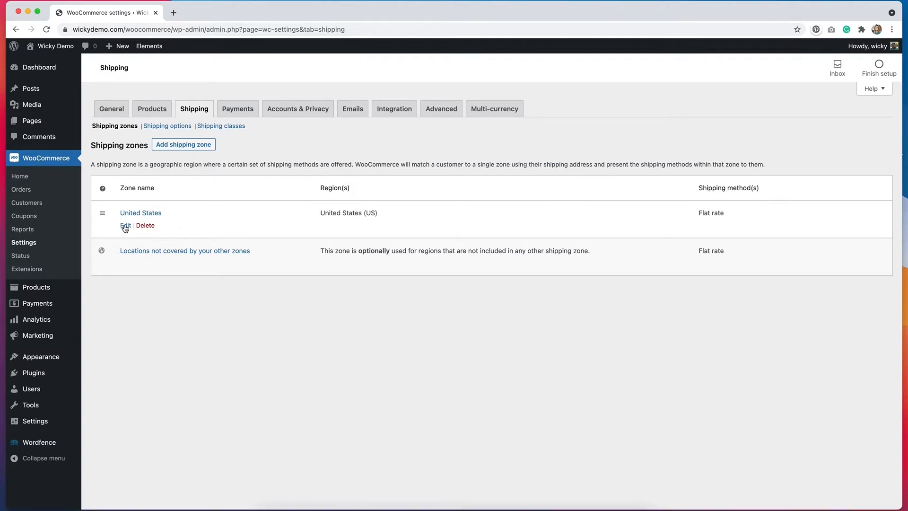
Add Free shipping as a second method in the United States zone, next to Flat rate.
click(125, 225)
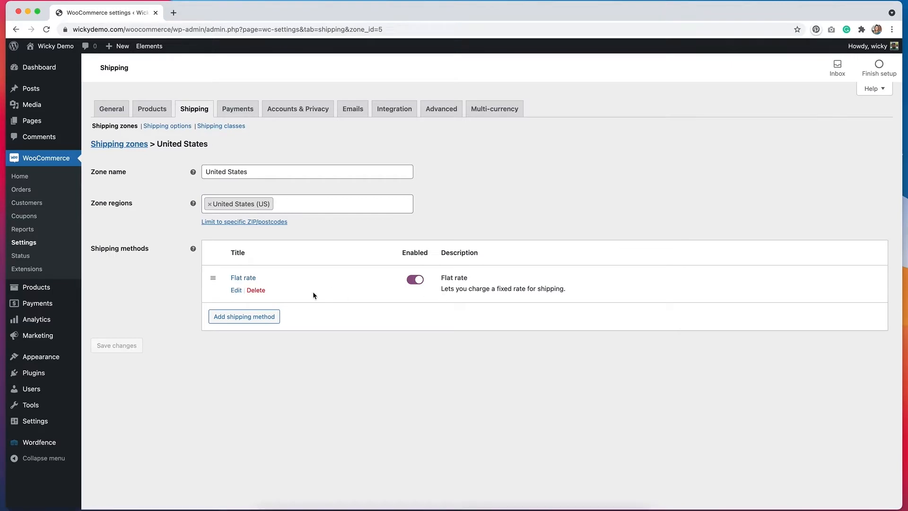
mouse_move(313, 354)
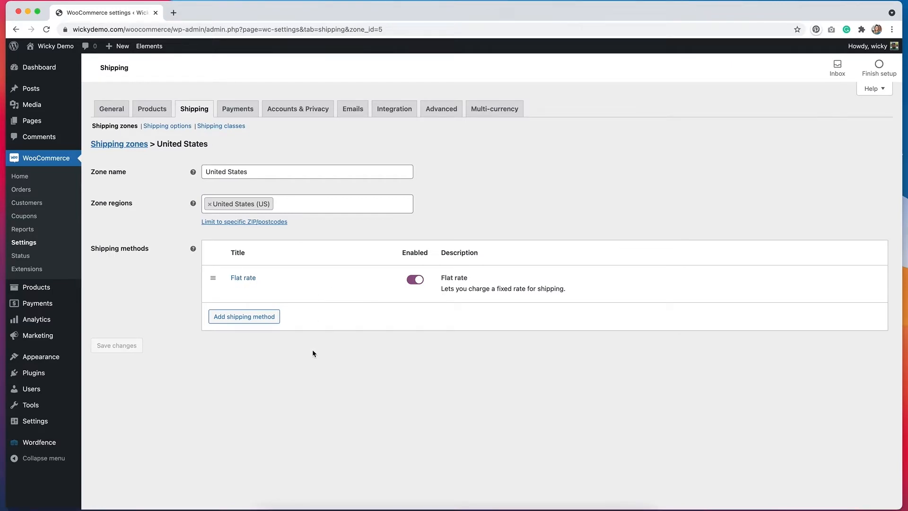
click(244, 316)
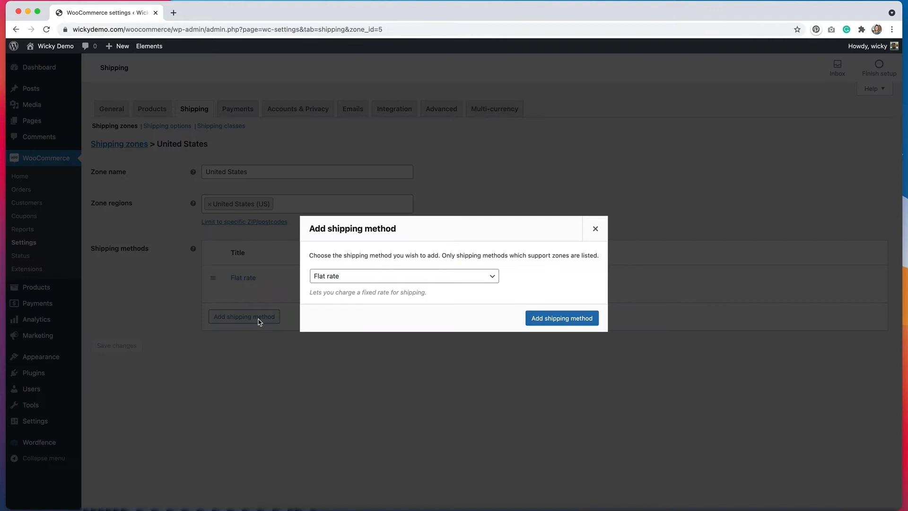
click(404, 276)
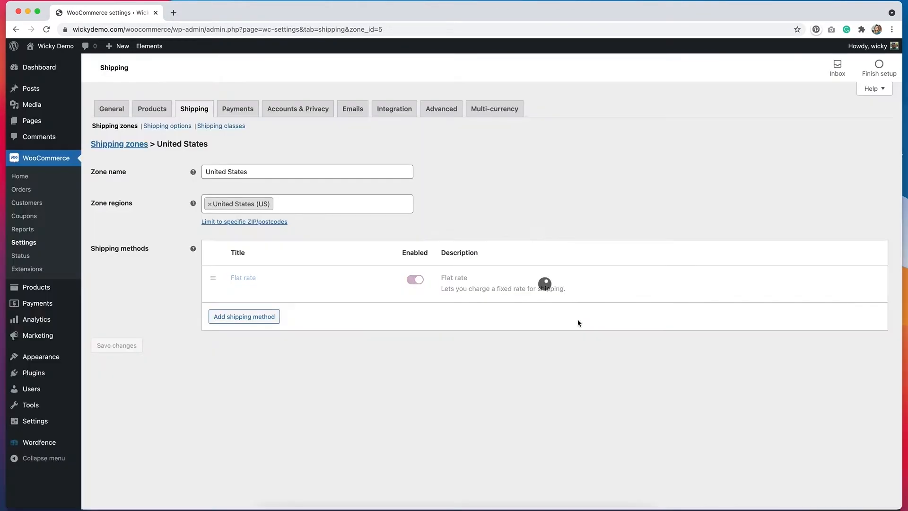
click(244, 316)
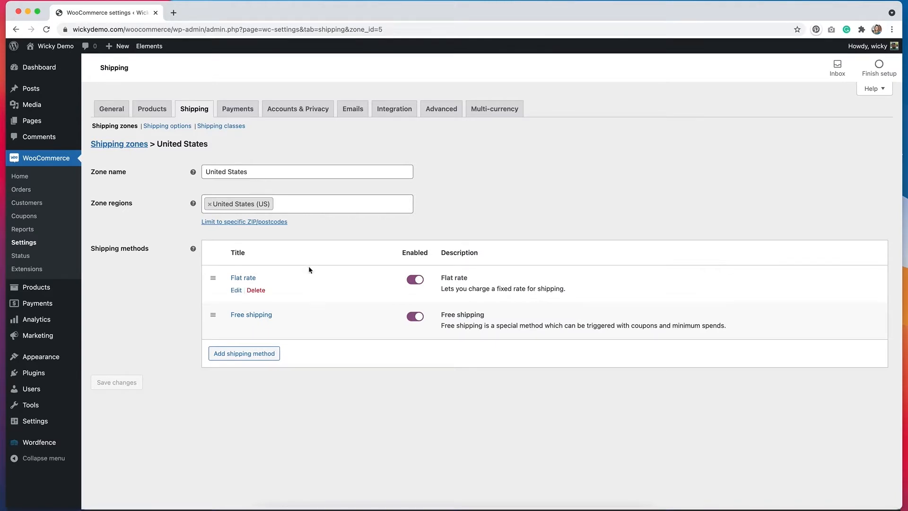
Set Free shipping to require a valid free shipping coupon.
click(251, 315)
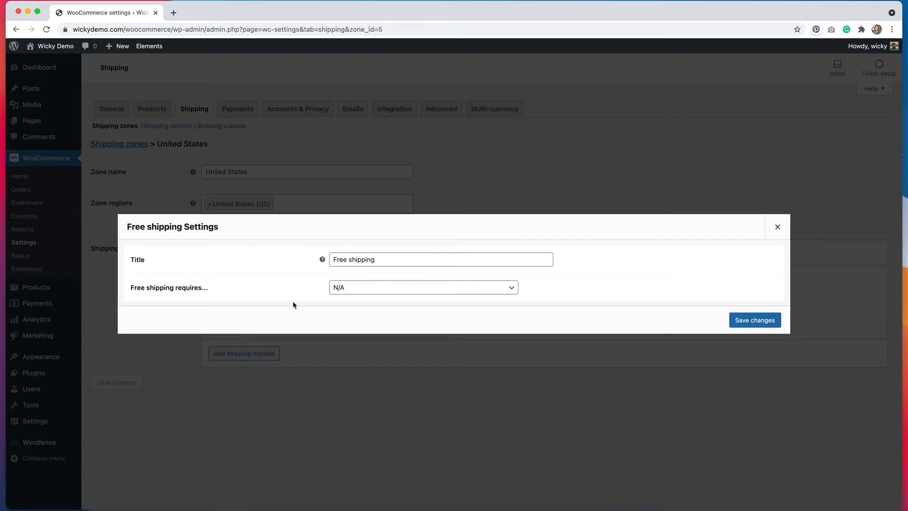
click(422, 287)
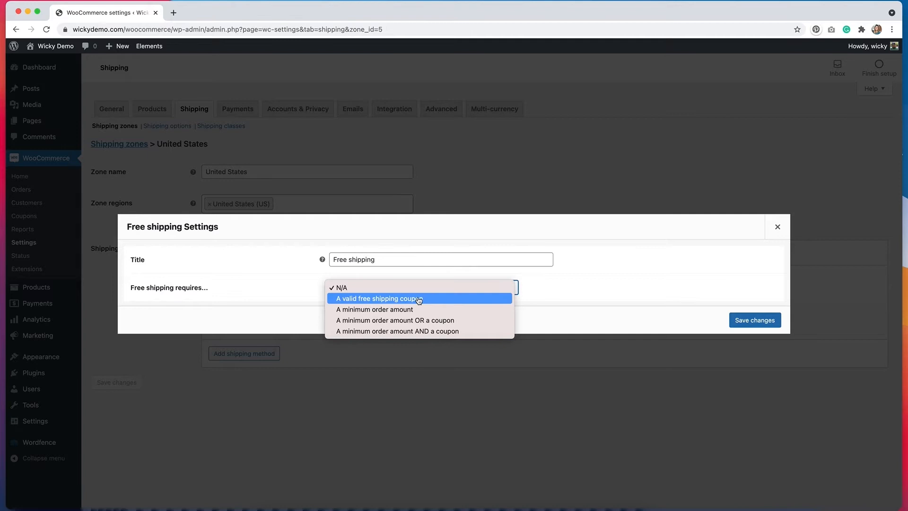
click(376, 298)
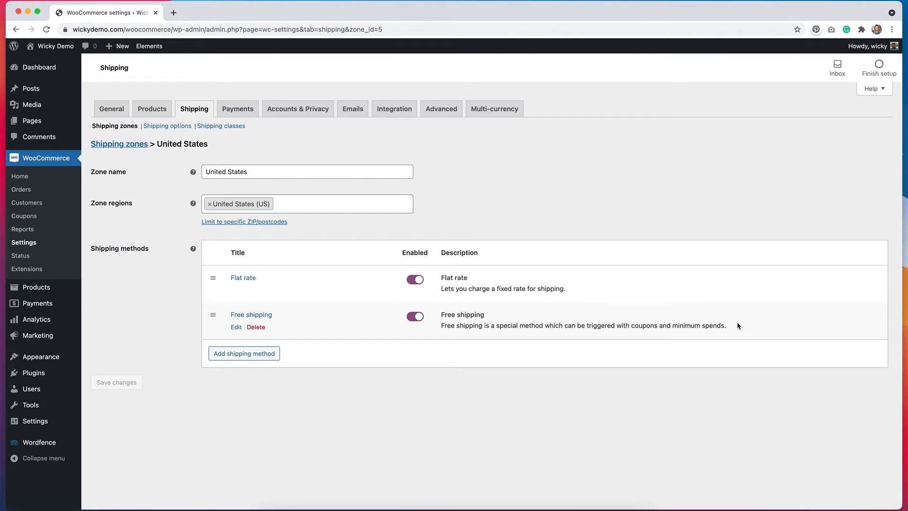
mouse_move(424, 243)
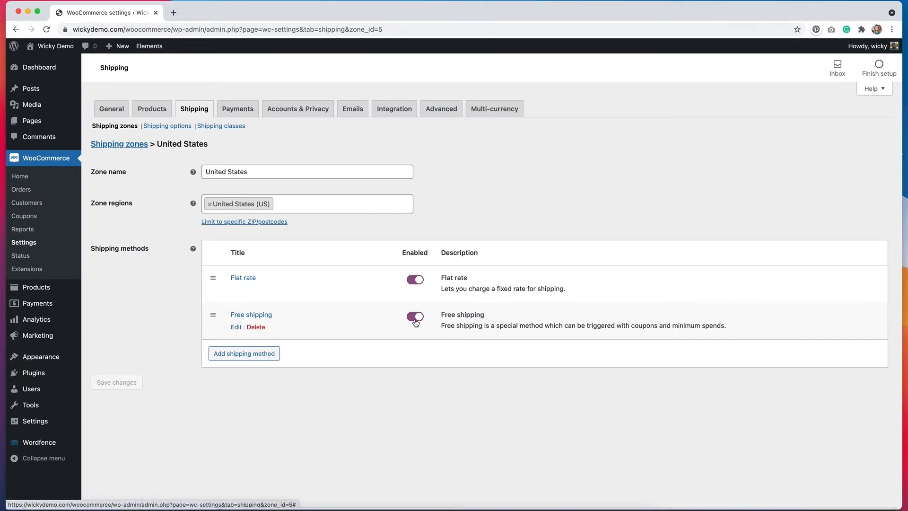
click(415, 318)
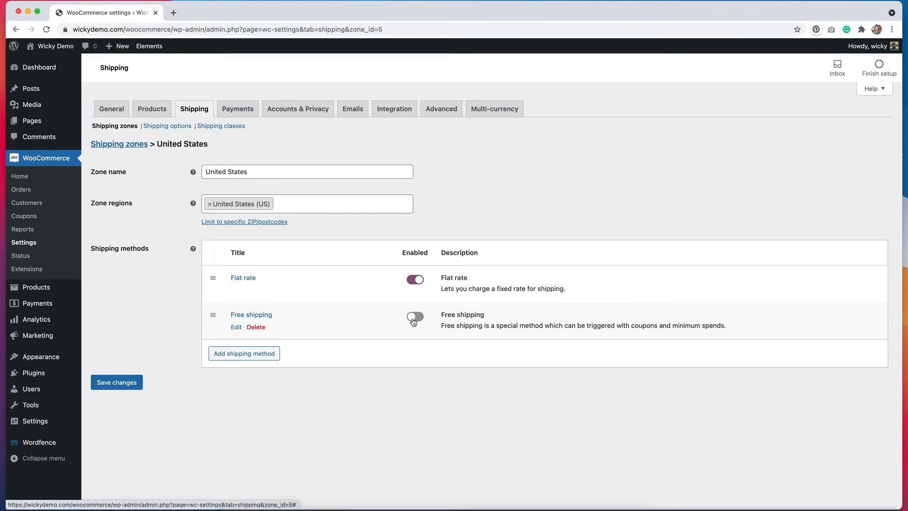
mouse_move(421, 324)
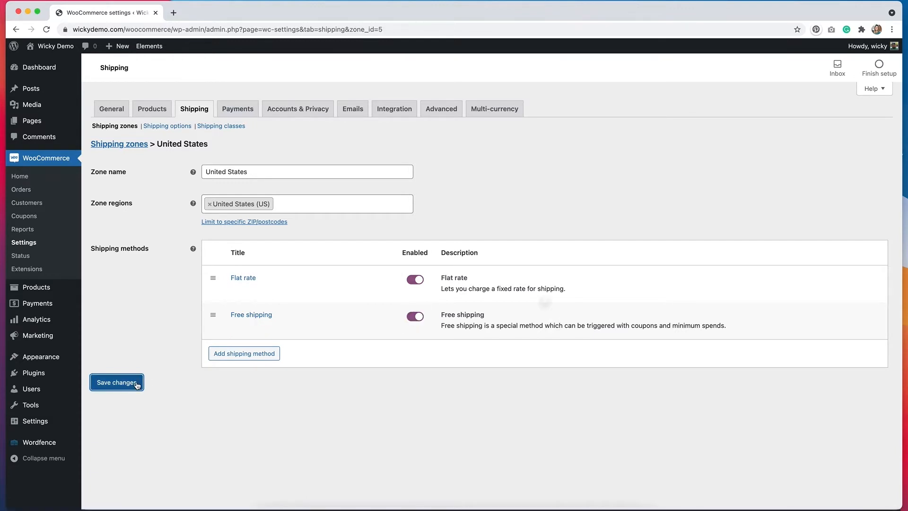
click(117, 382)
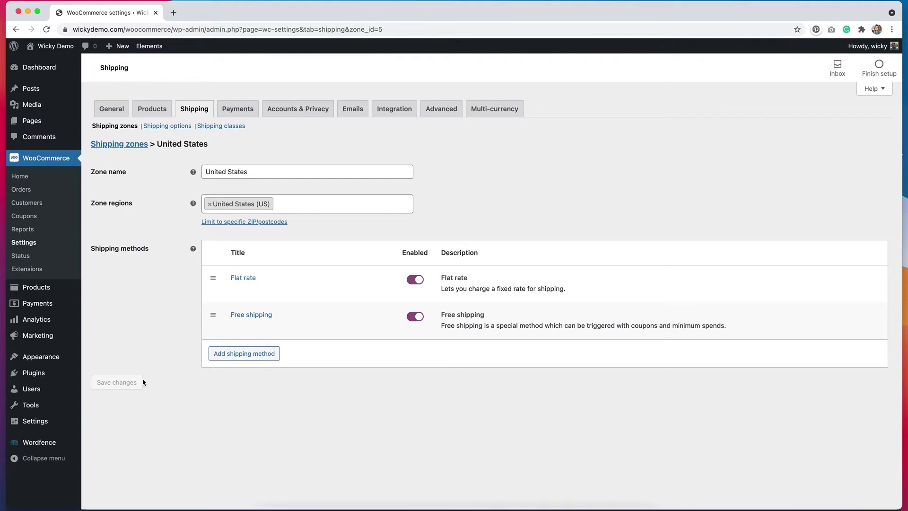
mouse_move(38, 336)
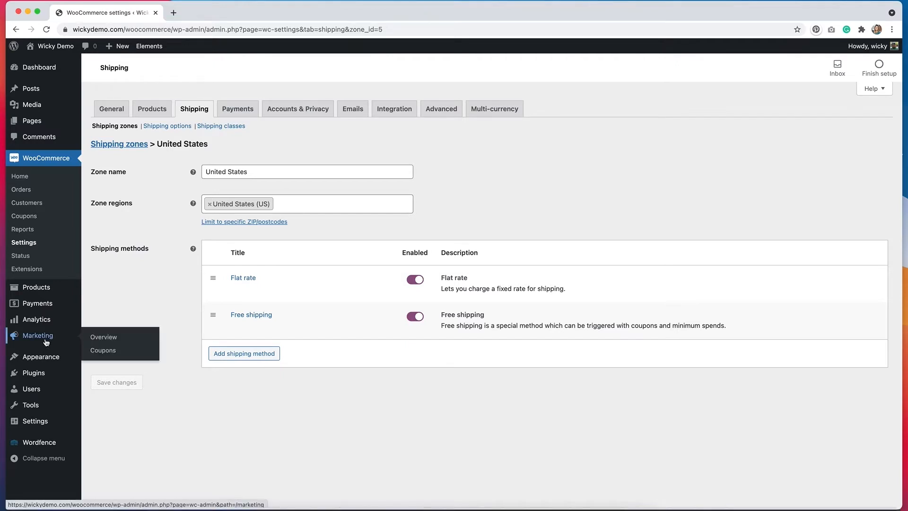
Start a blank new coupon from the Marketing coupons list.
click(102, 350)
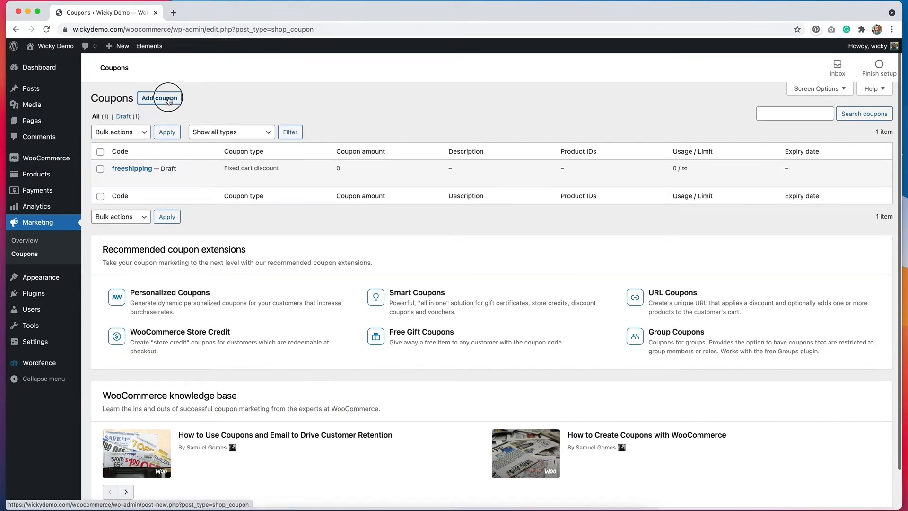
click(160, 97)
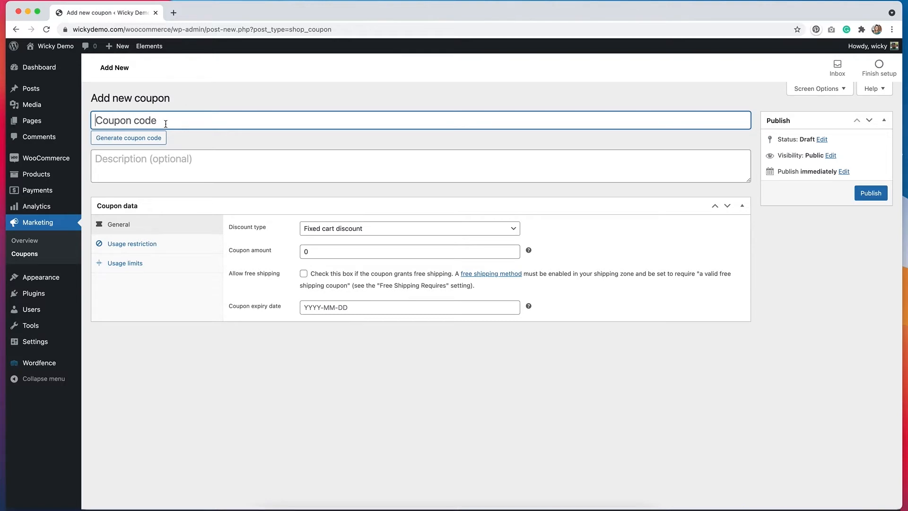
mouse_move(176, 145)
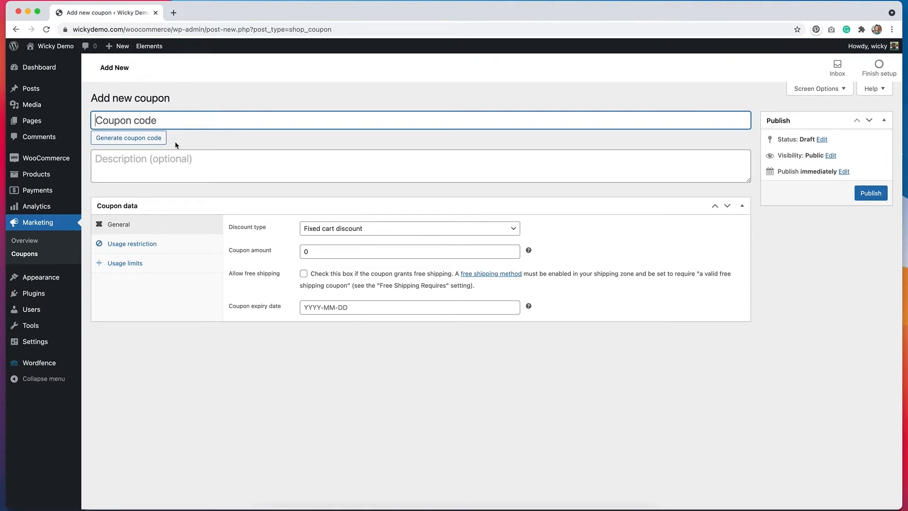
mouse_move(147, 142)
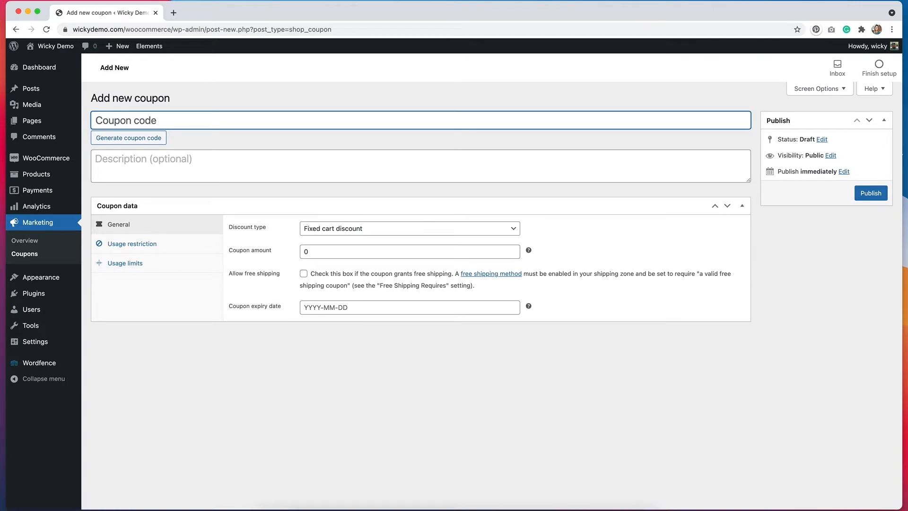
Code the coupon 'august', allow free shipping, and begin setting its expiry date.
text(august)
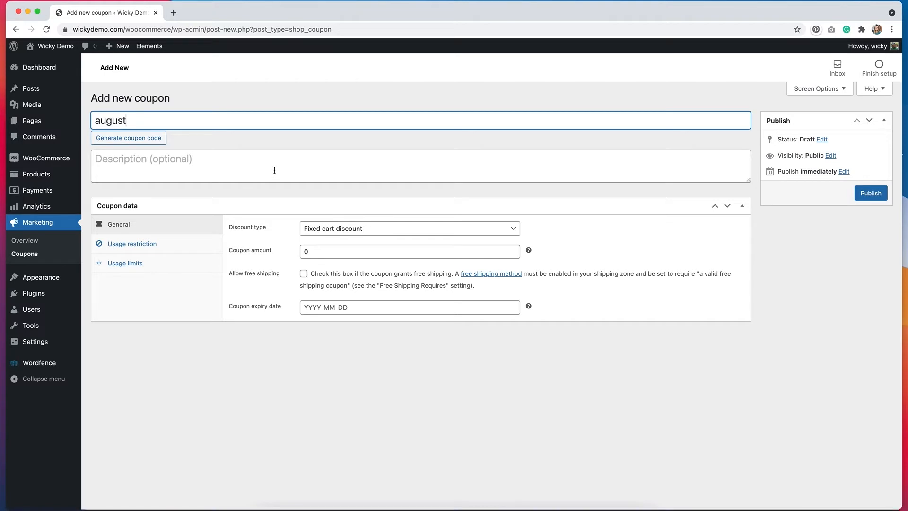
mouse_move(197, 169)
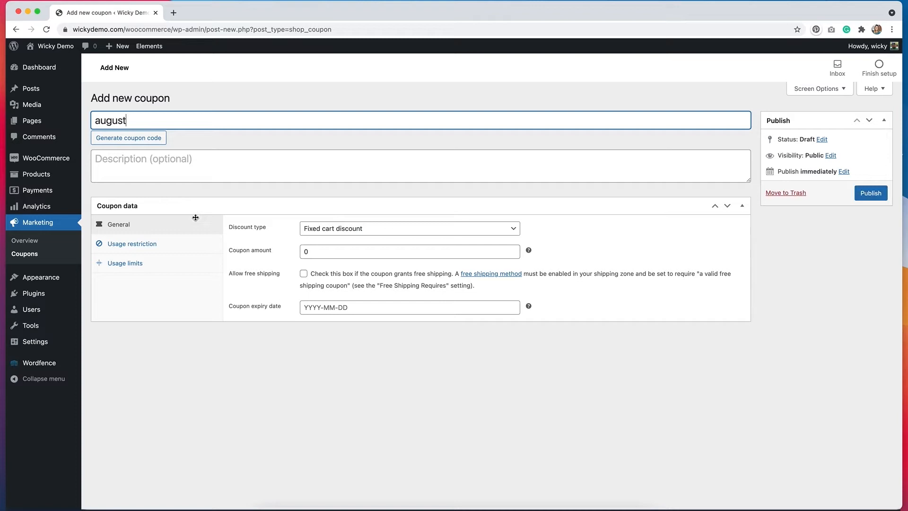
mouse_move(178, 229)
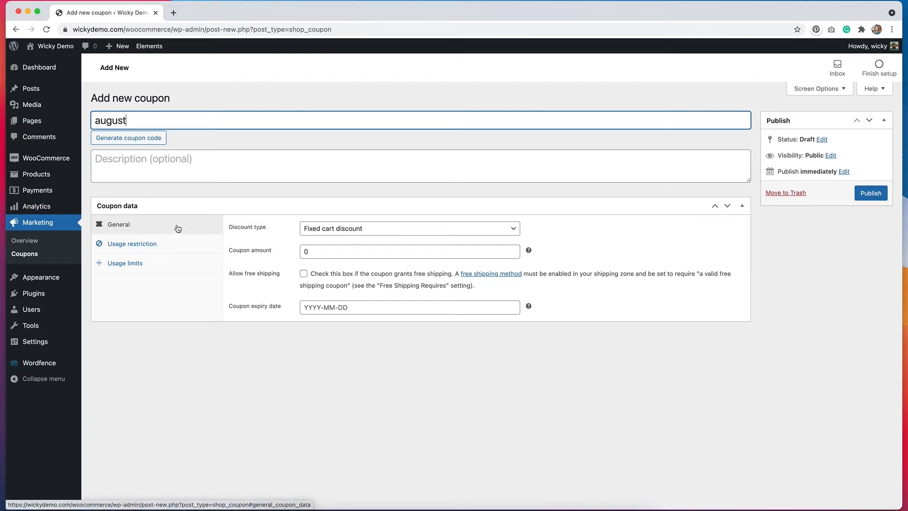
mouse_move(274, 233)
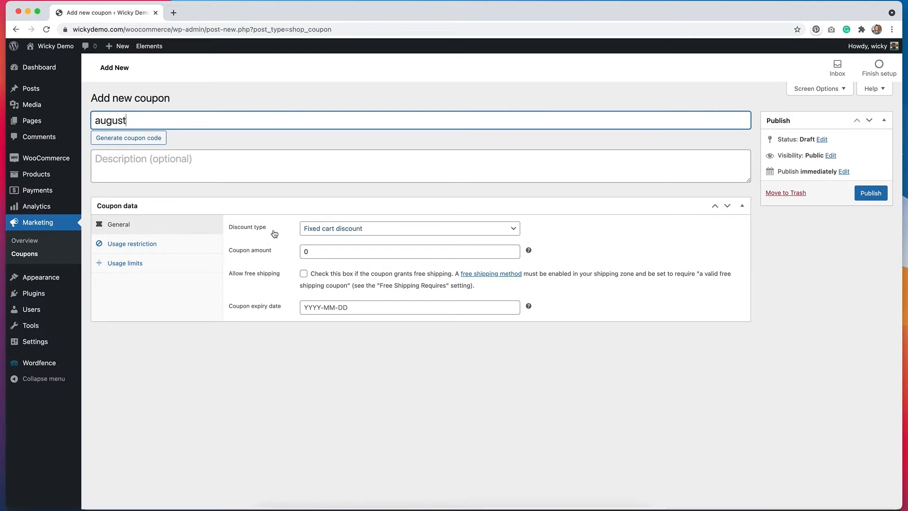
mouse_move(529, 234)
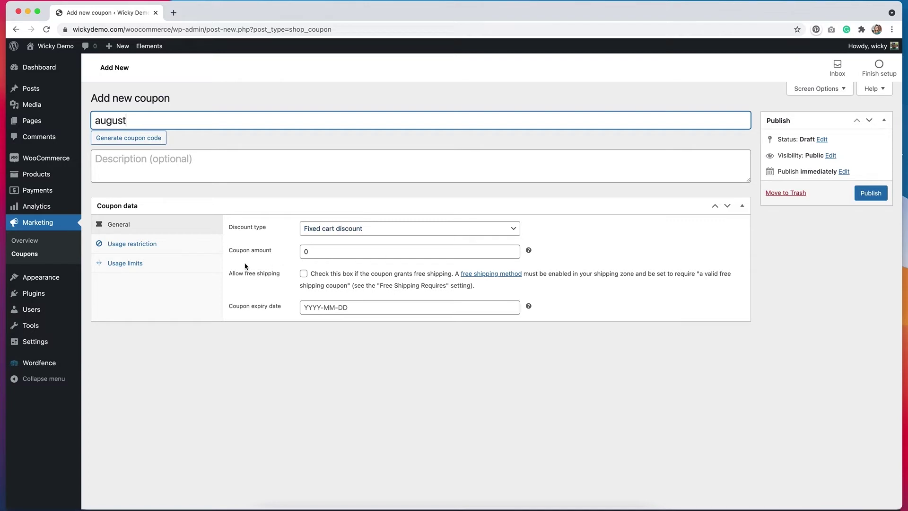
mouse_move(329, 251)
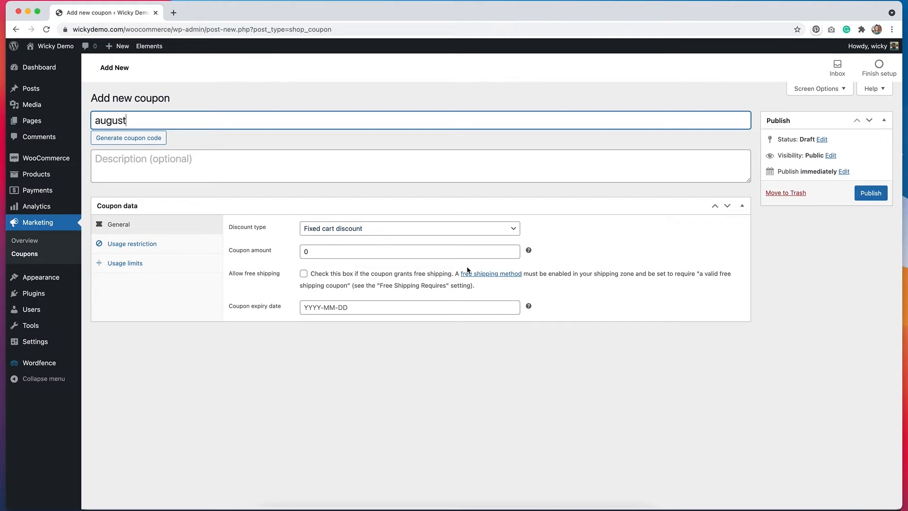
mouse_move(275, 279)
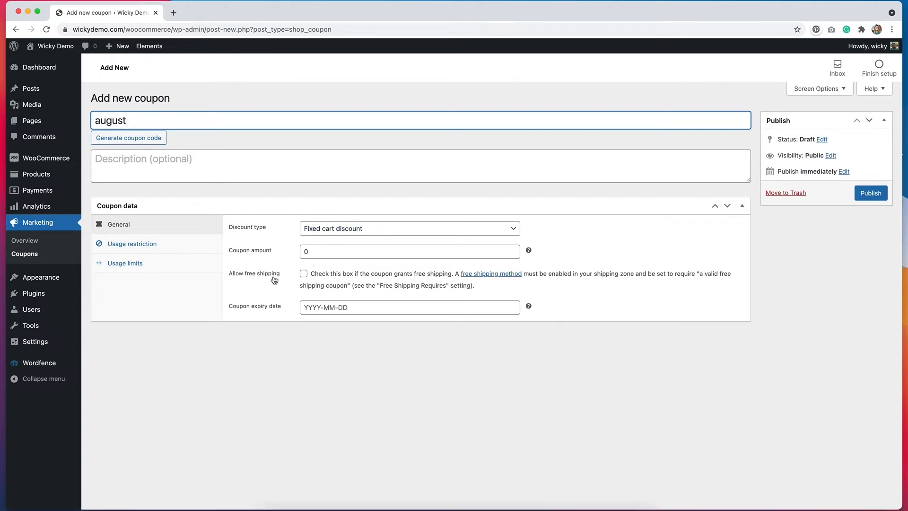
click(303, 274)
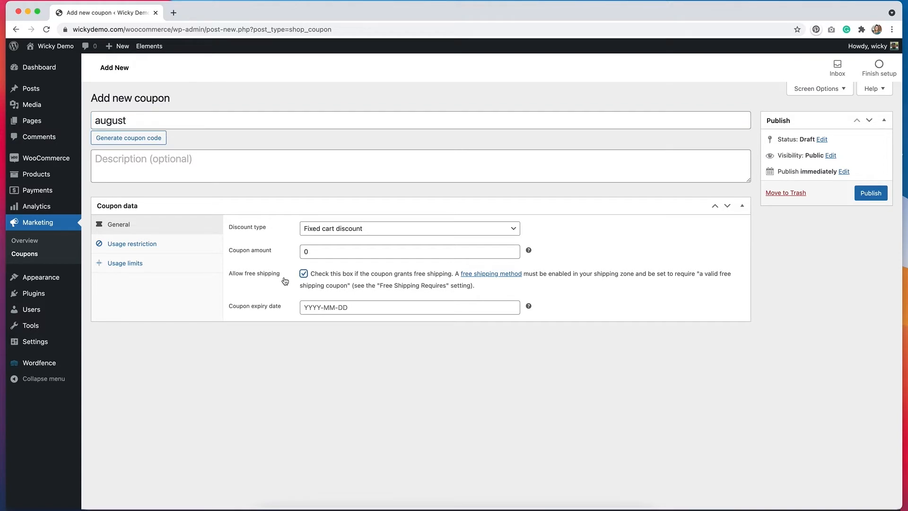
mouse_move(484, 297)
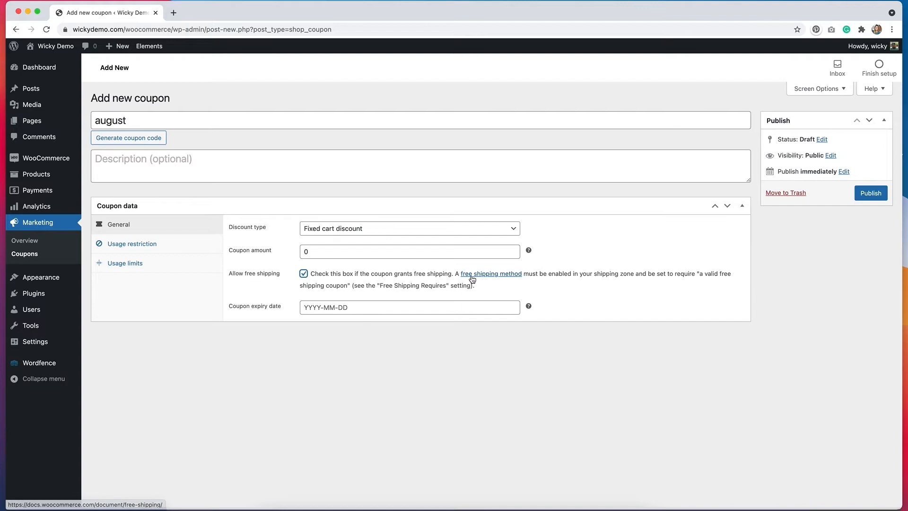
mouse_move(594, 291)
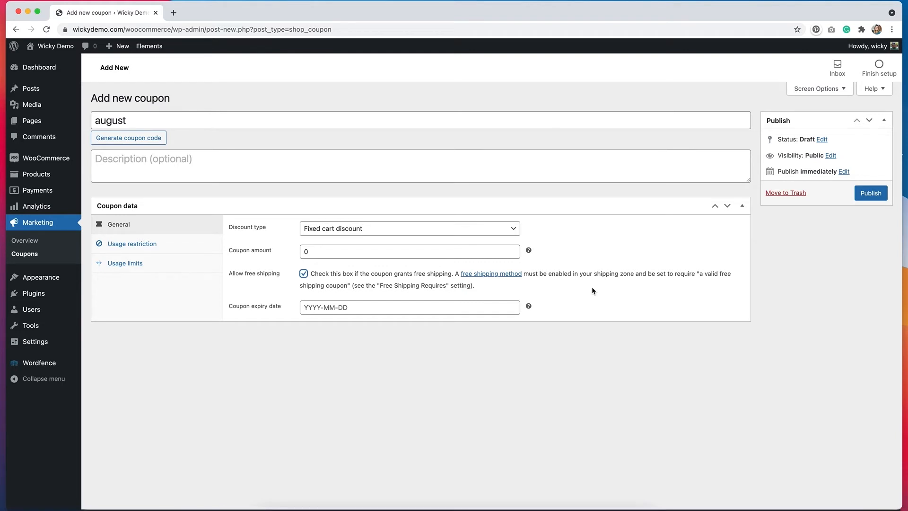
click(376, 307)
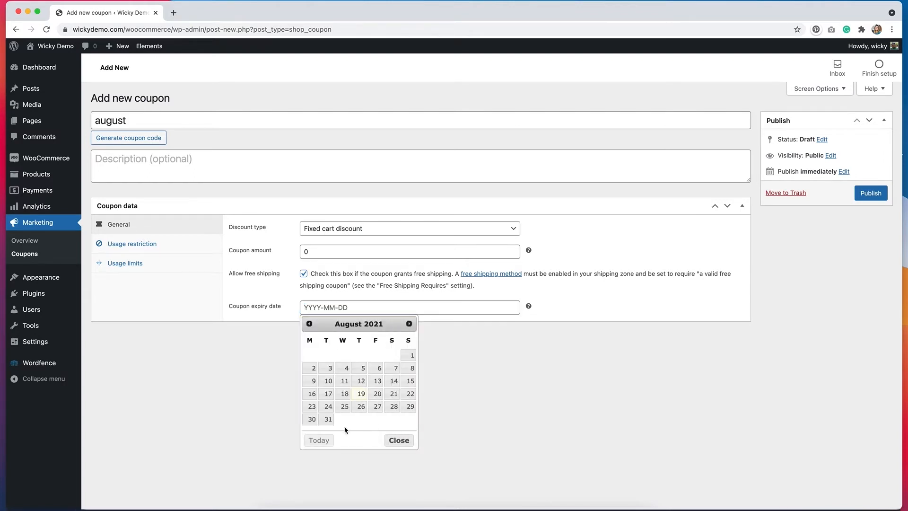
Set the coupon's expiry date to 31 August 2021.
click(328, 419)
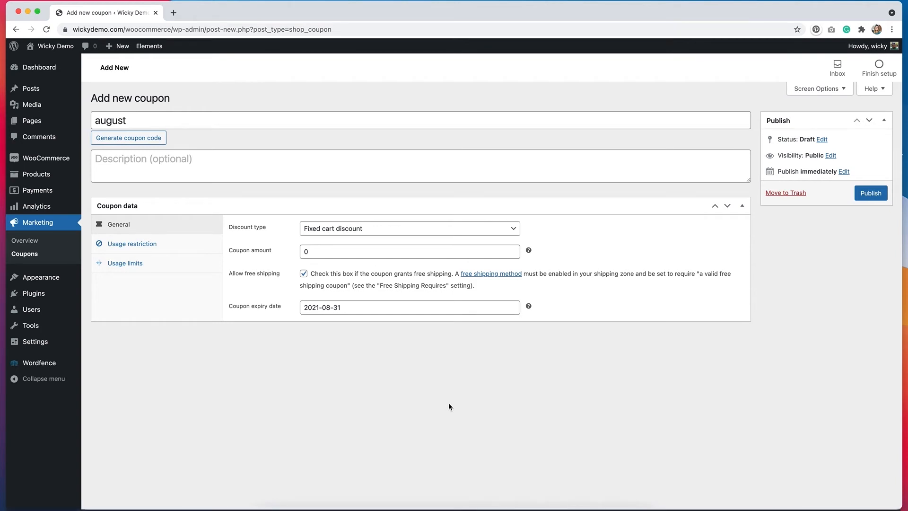
mouse_move(254, 324)
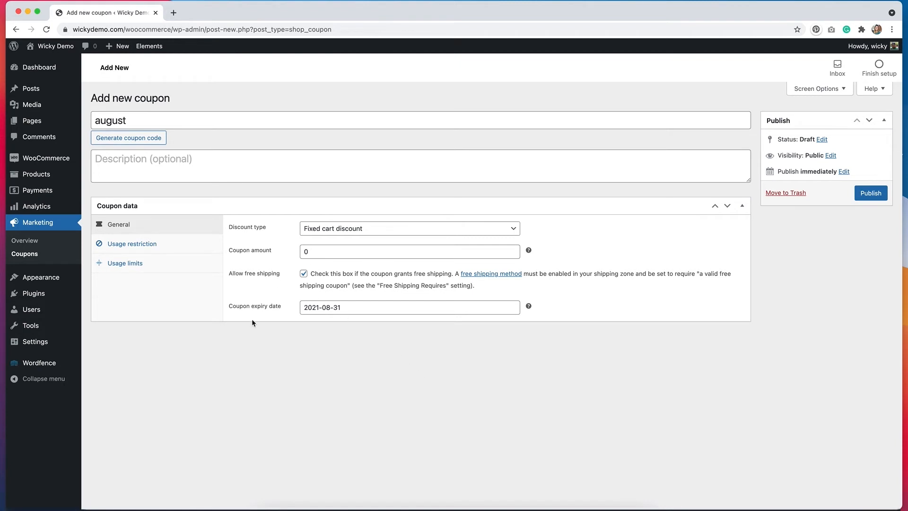
mouse_move(178, 251)
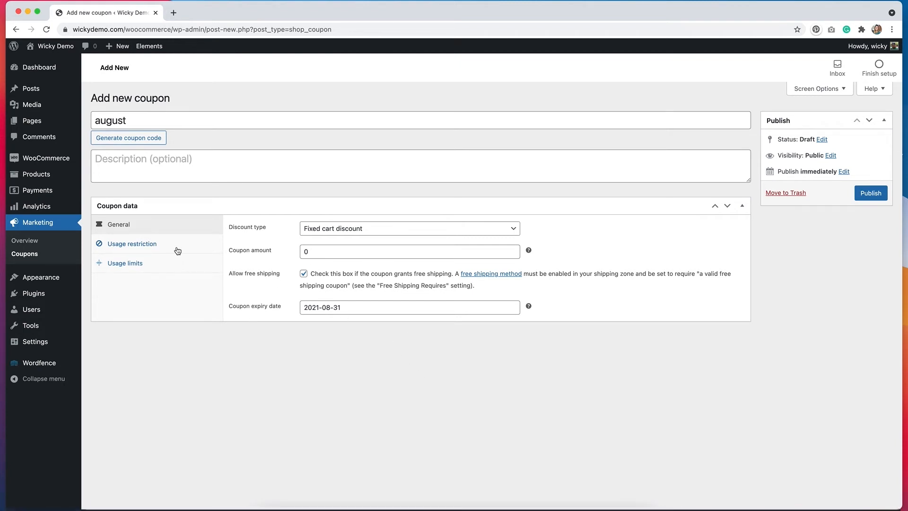
Review the coupon's usage restrictions, leaving spend, product and category limits empty.
click(131, 244)
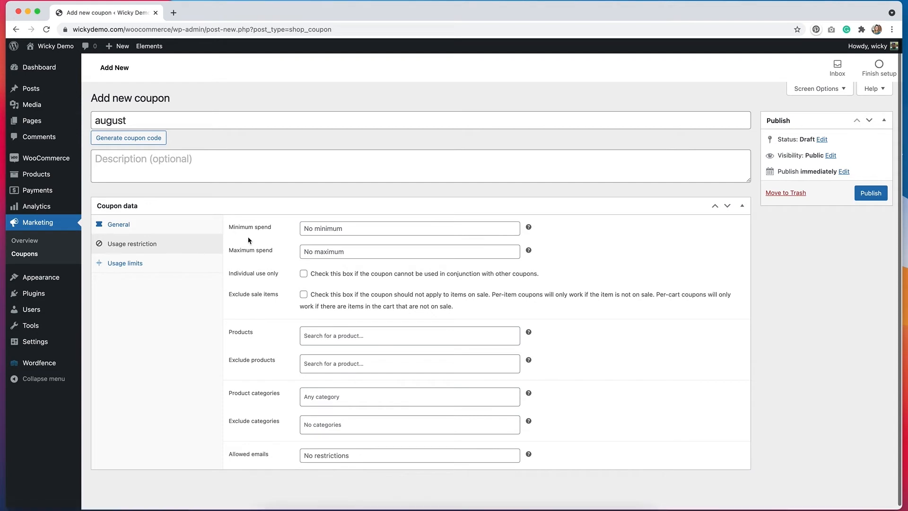
mouse_move(246, 237)
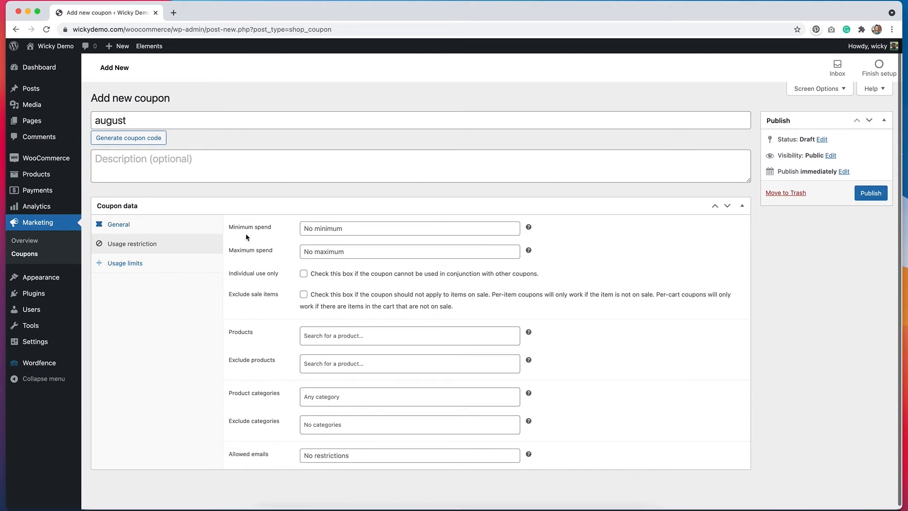
mouse_move(258, 245)
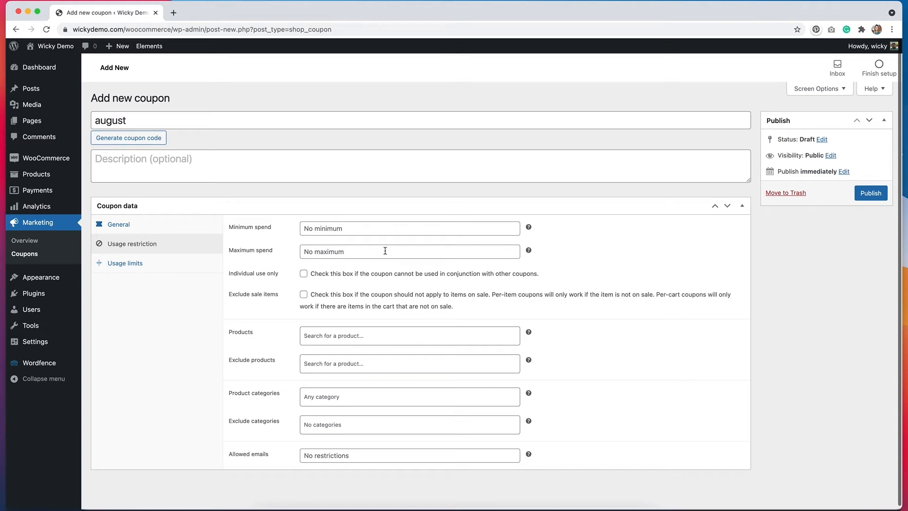
mouse_move(305, 275)
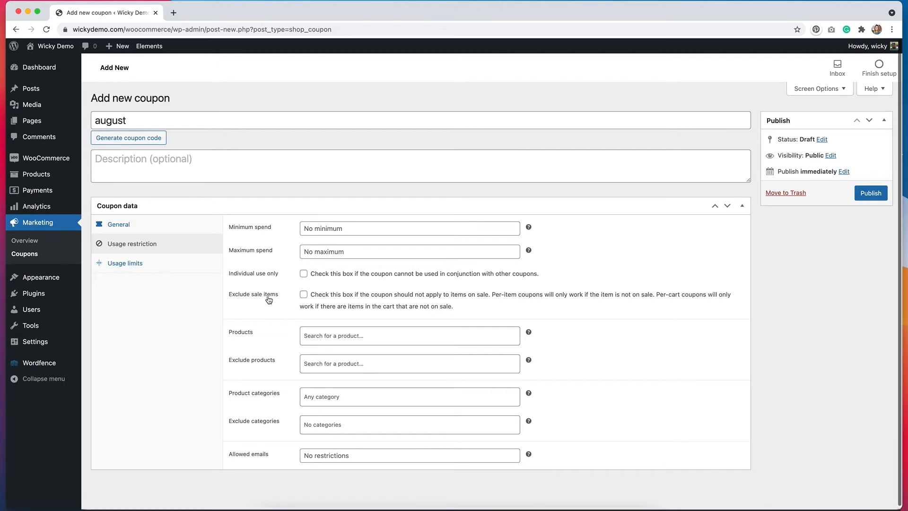
mouse_move(292, 301)
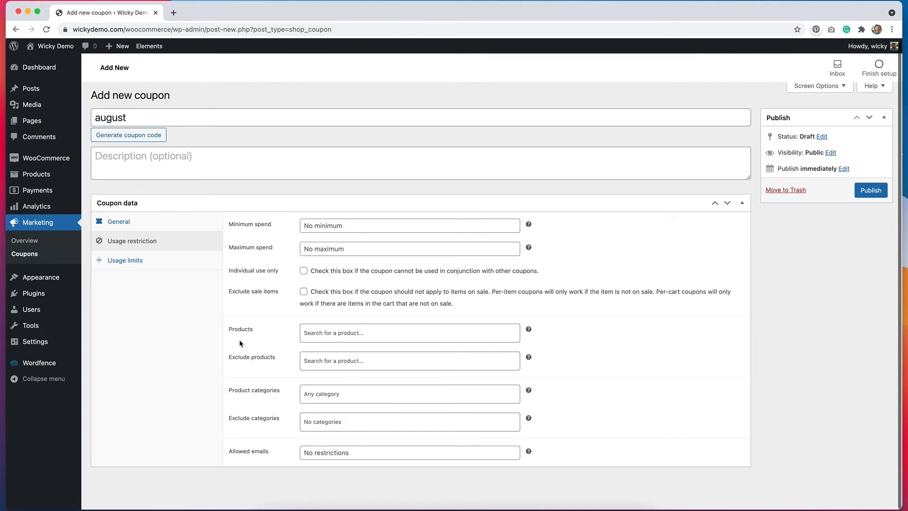
mouse_move(253, 344)
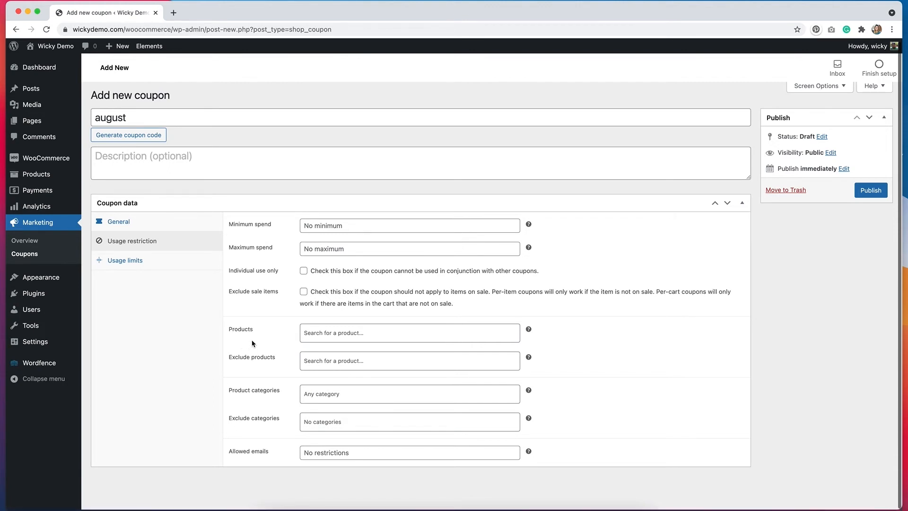
mouse_move(318, 333)
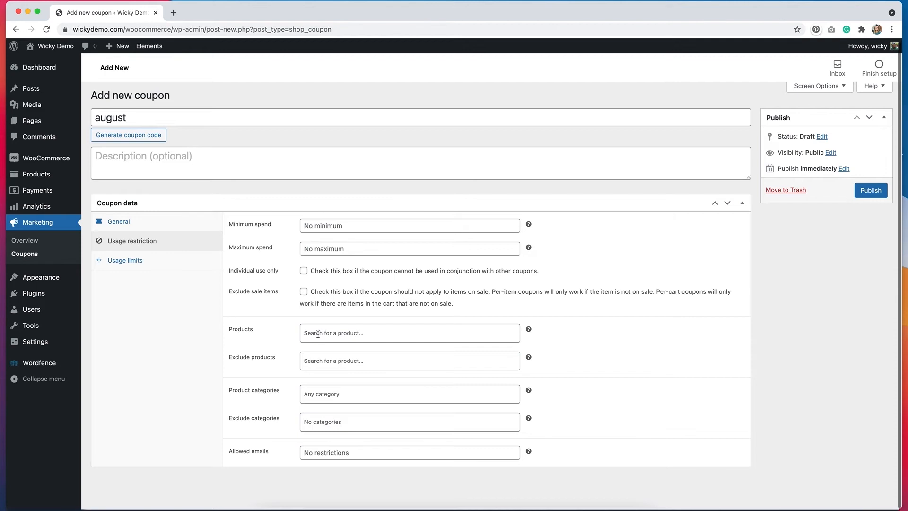
mouse_move(254, 393)
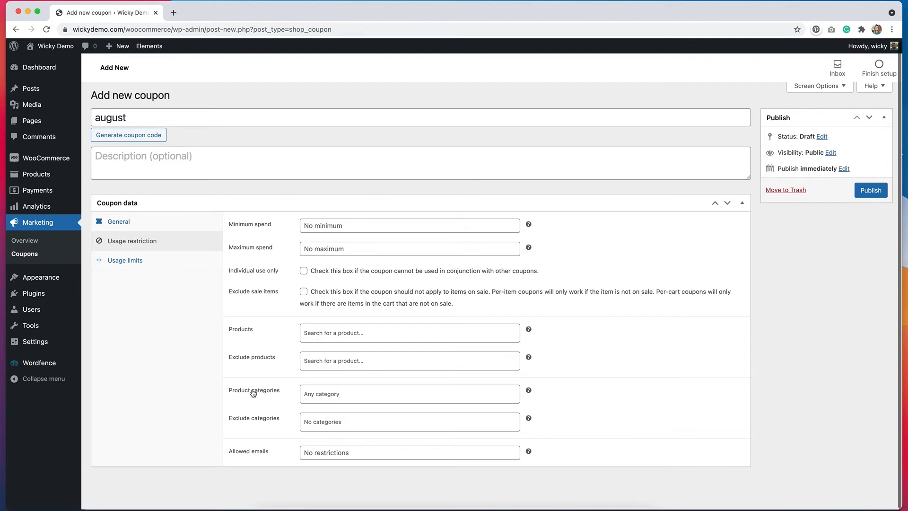
mouse_move(280, 422)
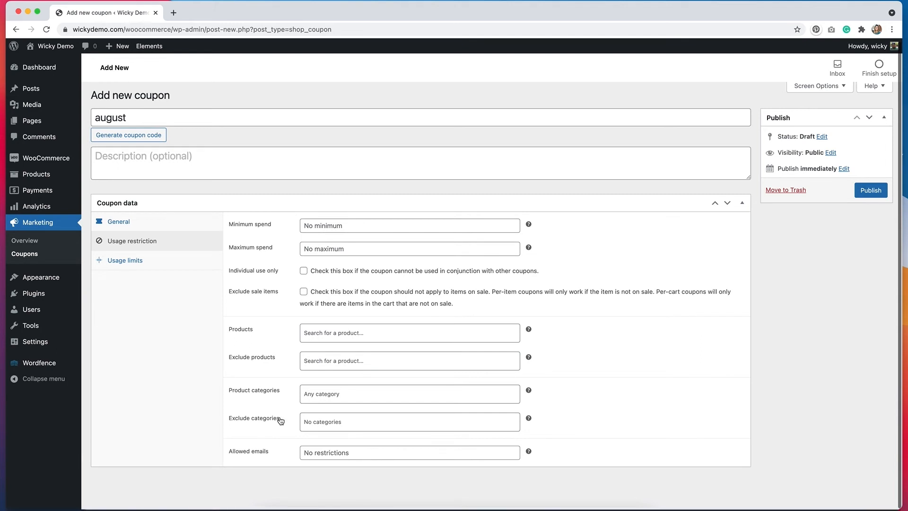
mouse_move(419, 473)
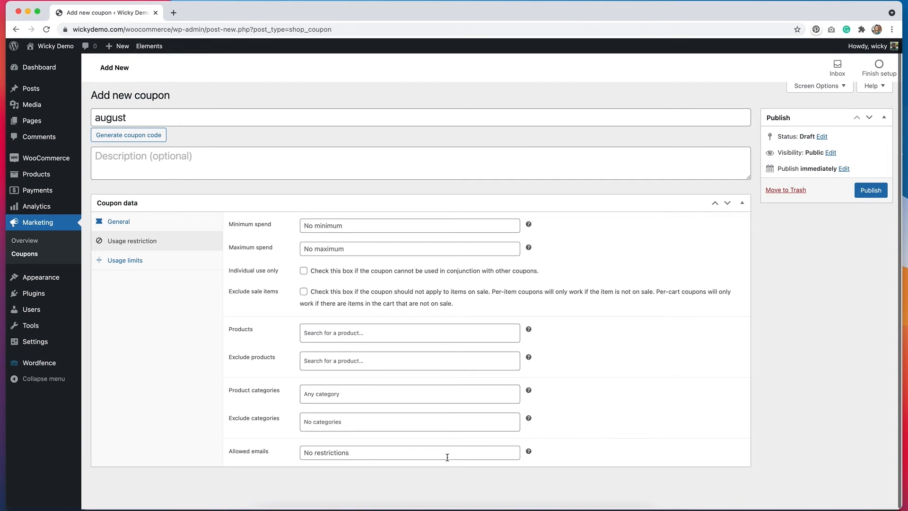
mouse_move(278, 357)
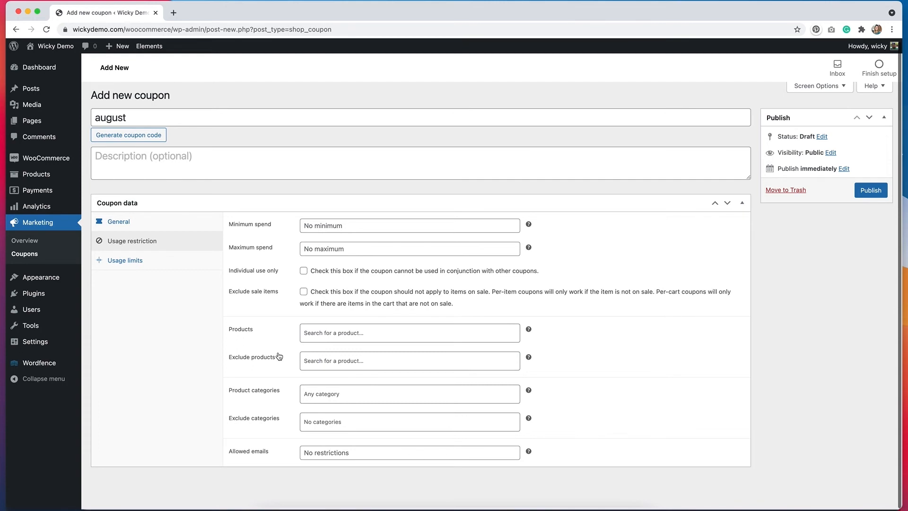
mouse_move(149, 267)
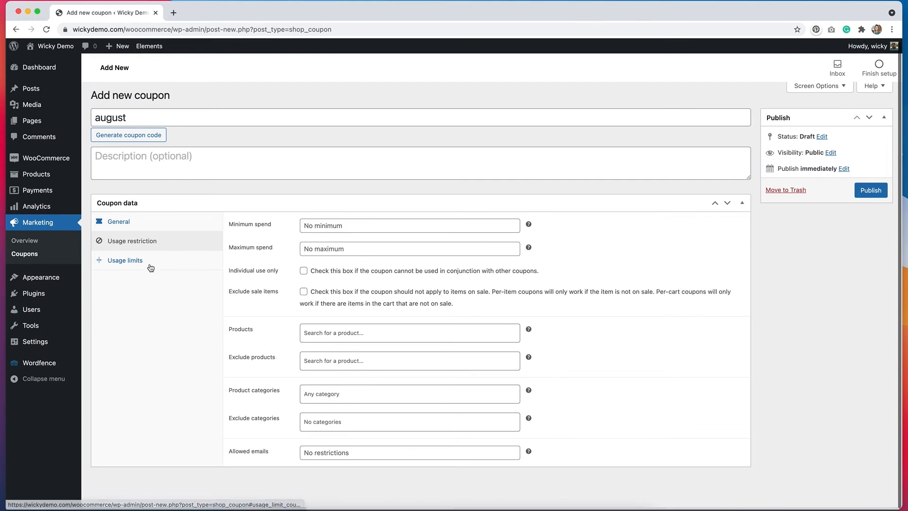
Review the usage limits, left unlimited, then return to the general settings.
click(125, 260)
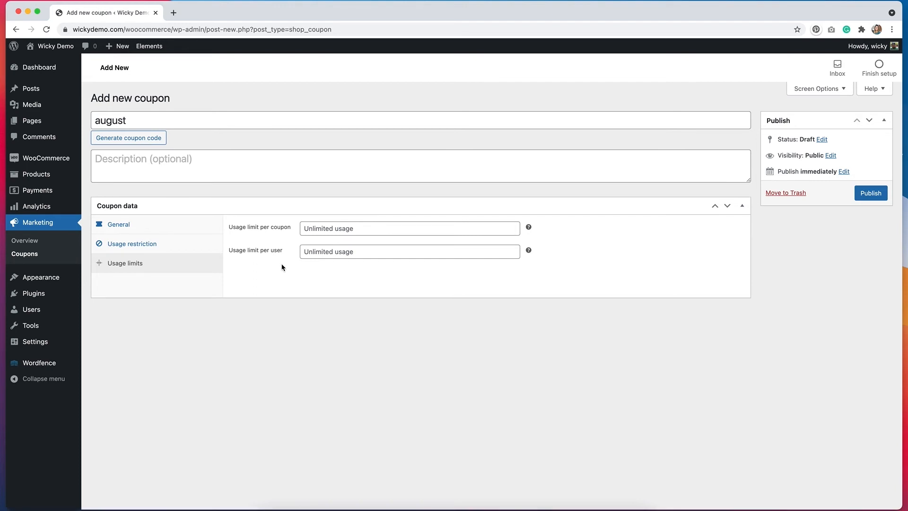
mouse_move(264, 263)
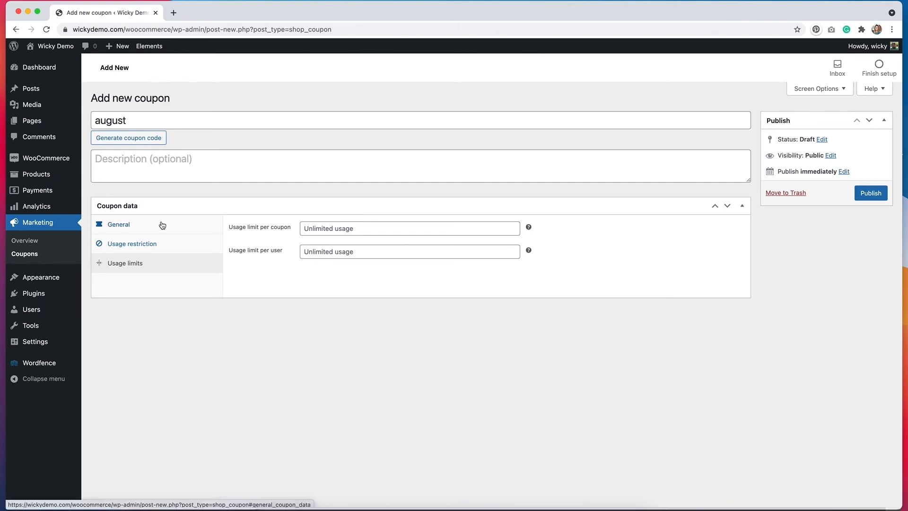
click(870, 193)
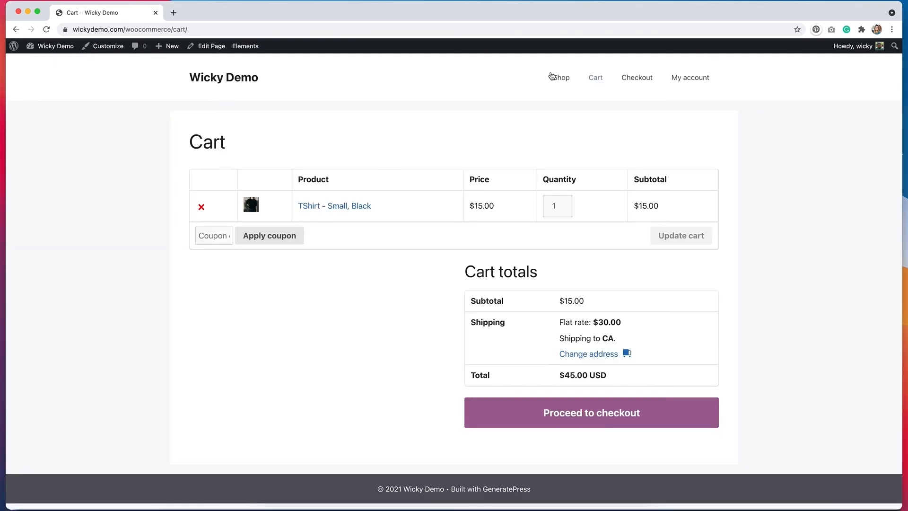
mouse_move(345, 174)
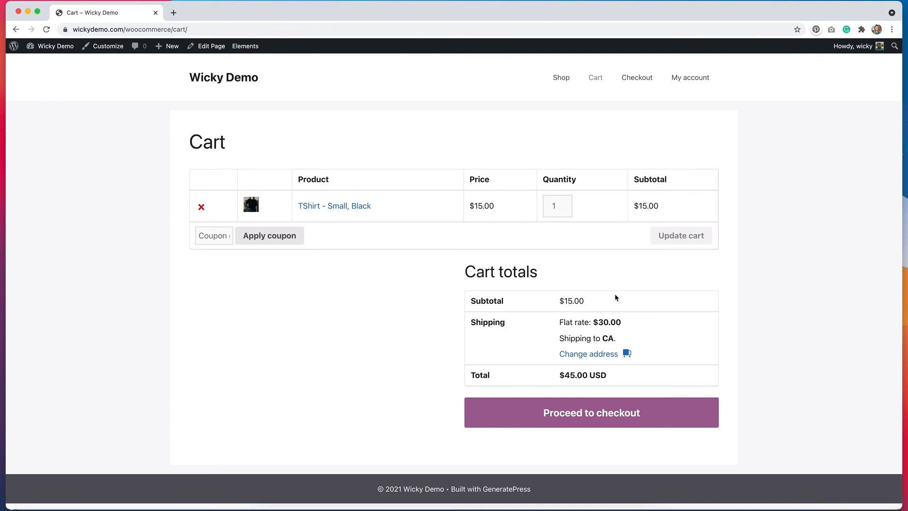
mouse_move(624, 329)
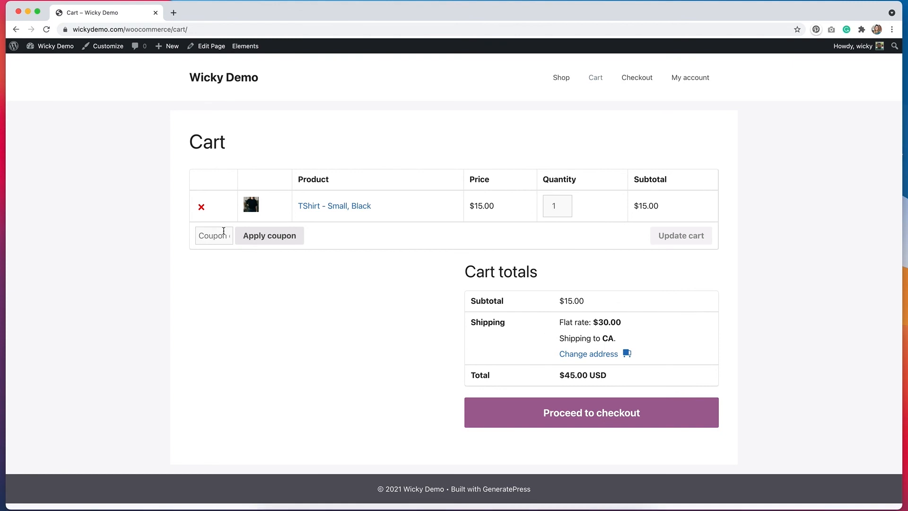
mouse_move(219, 276)
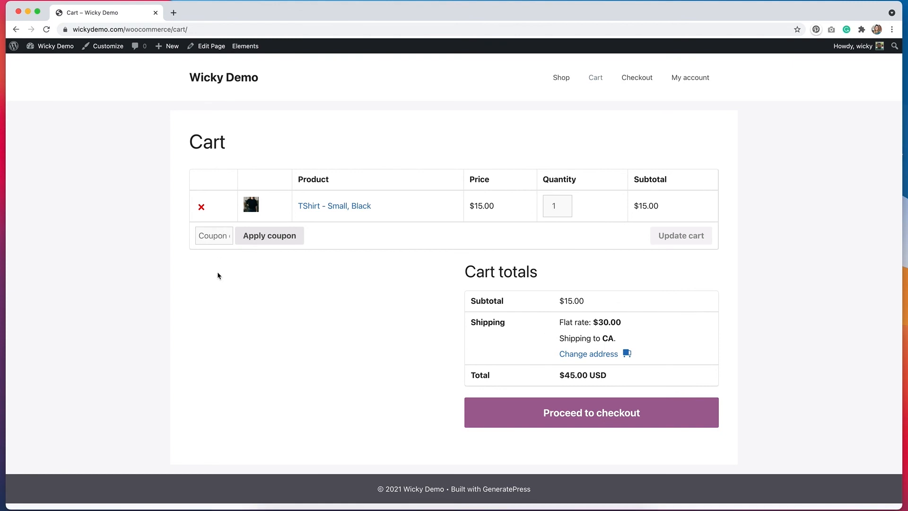
Apply the 'august' coupon so shipping becomes free and the total drops to $15.00.
click(214, 235)
text(august)
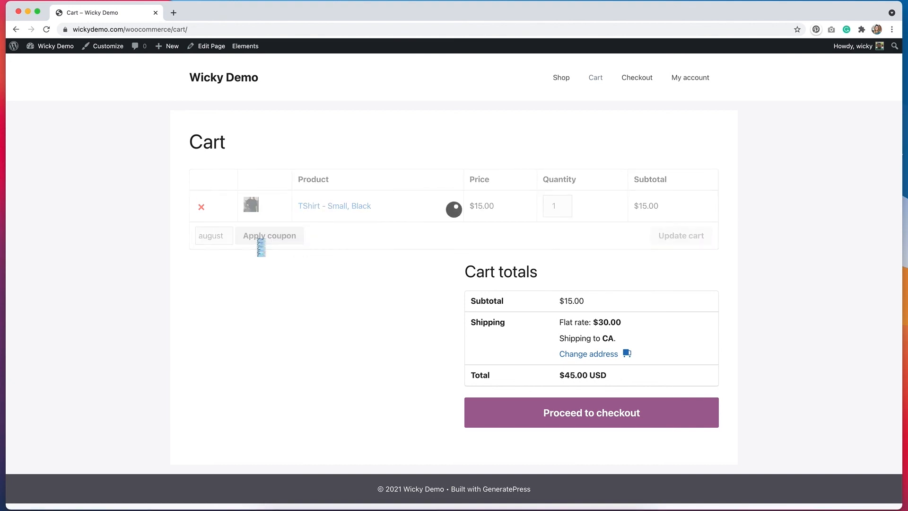
click(269, 236)
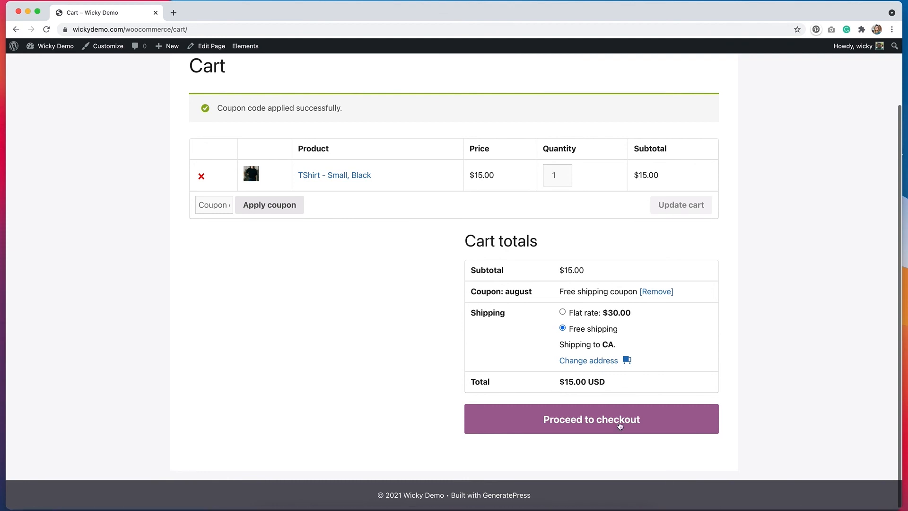
mouse_move(343, 348)
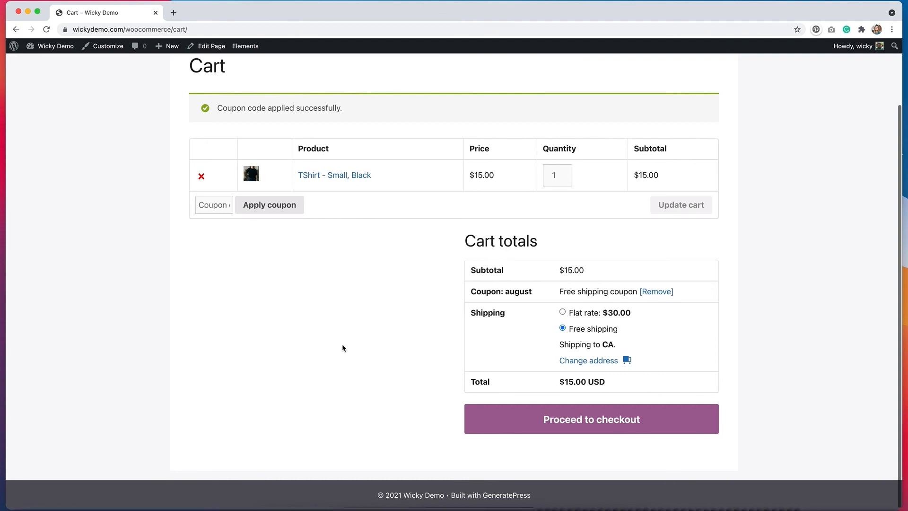